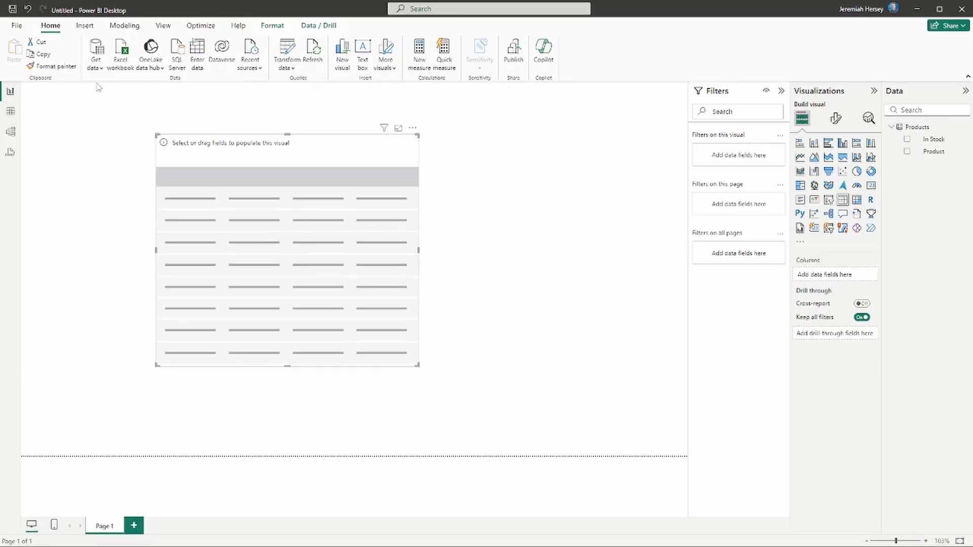
# Open Table view to see the Products table's product names and In Stock counts.
pyautogui.click(11, 111)
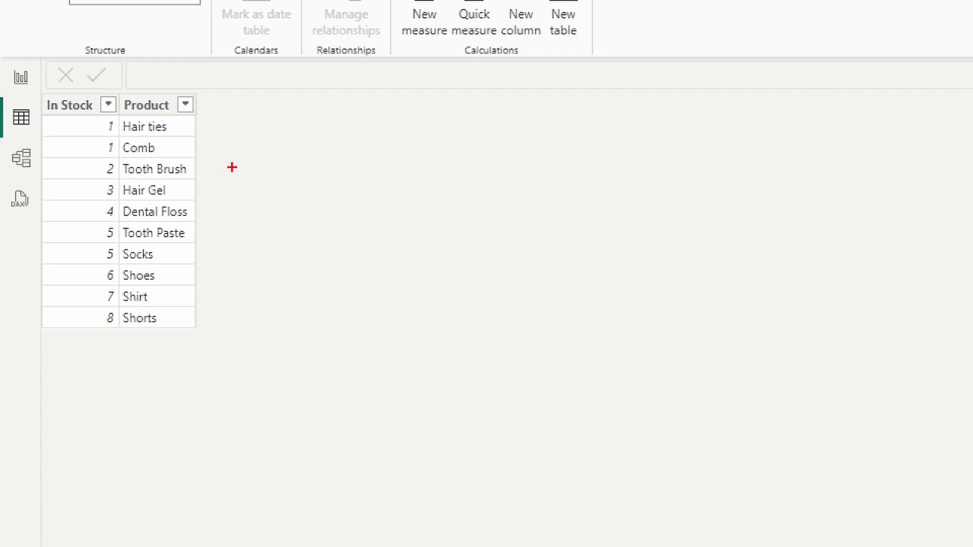
pyautogui.click(68, 105)
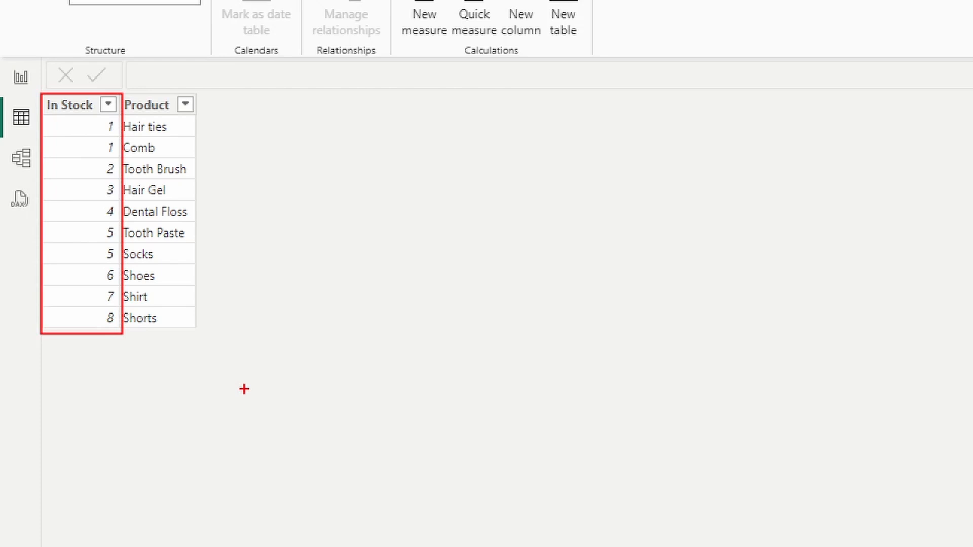
pyautogui.moveTo(96, 121)
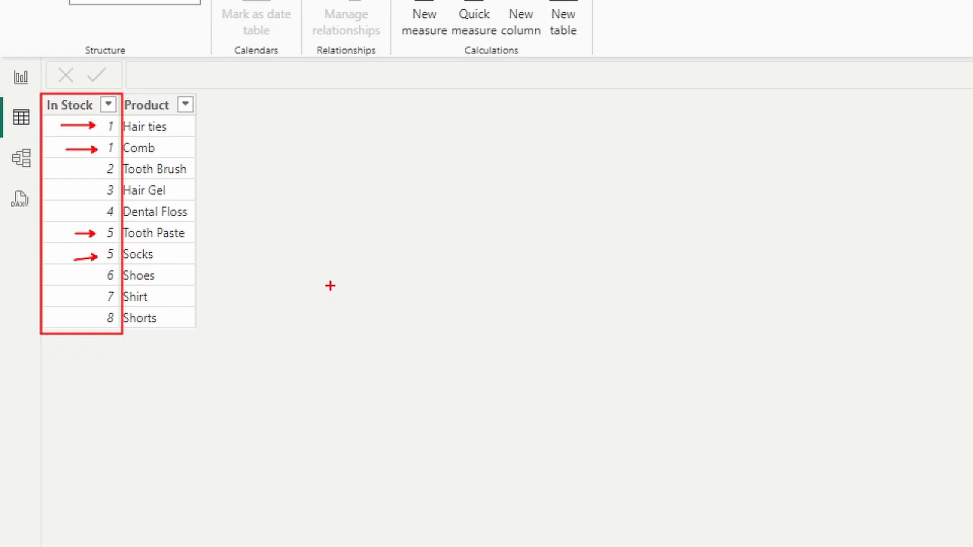
pyautogui.moveTo(186, 361)
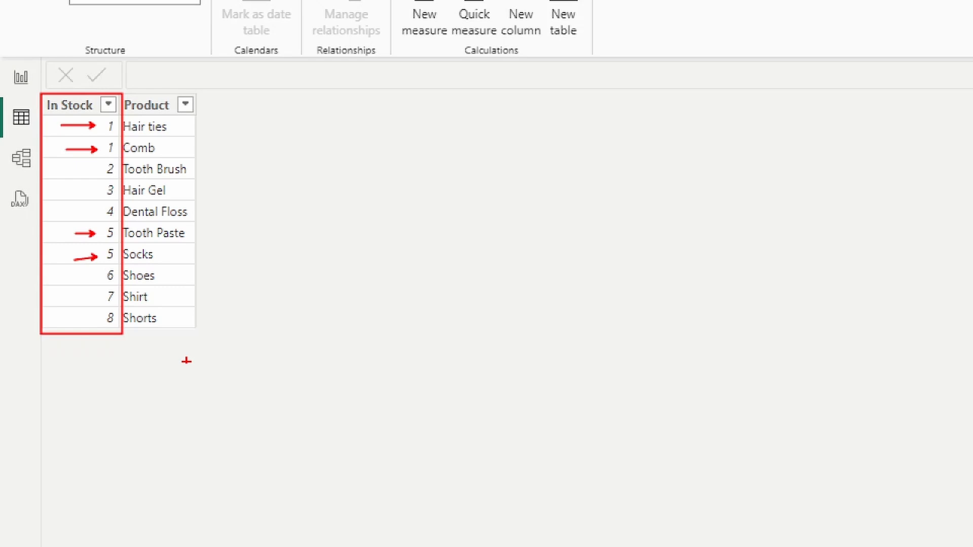
pyautogui.moveTo(125, 349)
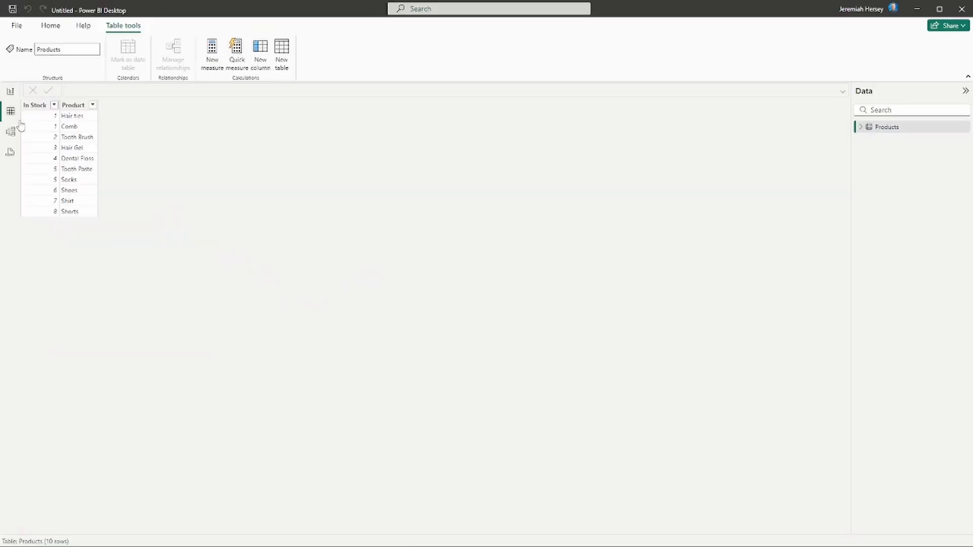
# In Model view, select In Stock and keep its Summarize by set to None.
pyautogui.click(10, 133)
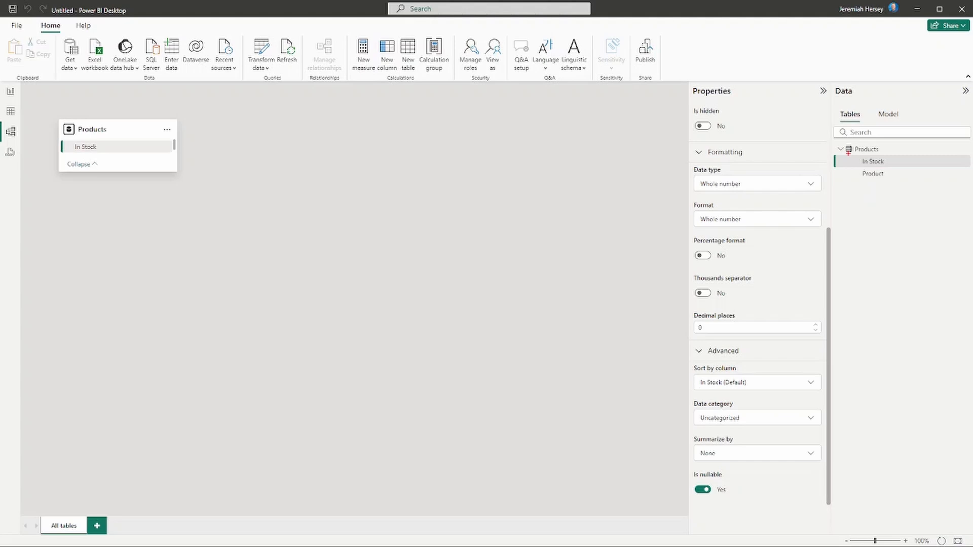
pyautogui.click(874, 161)
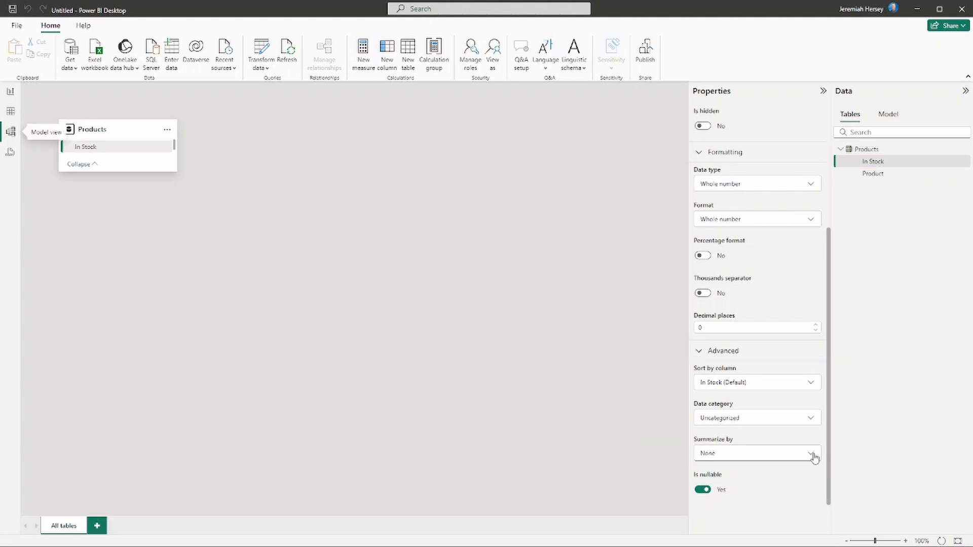
pyautogui.click(815, 458)
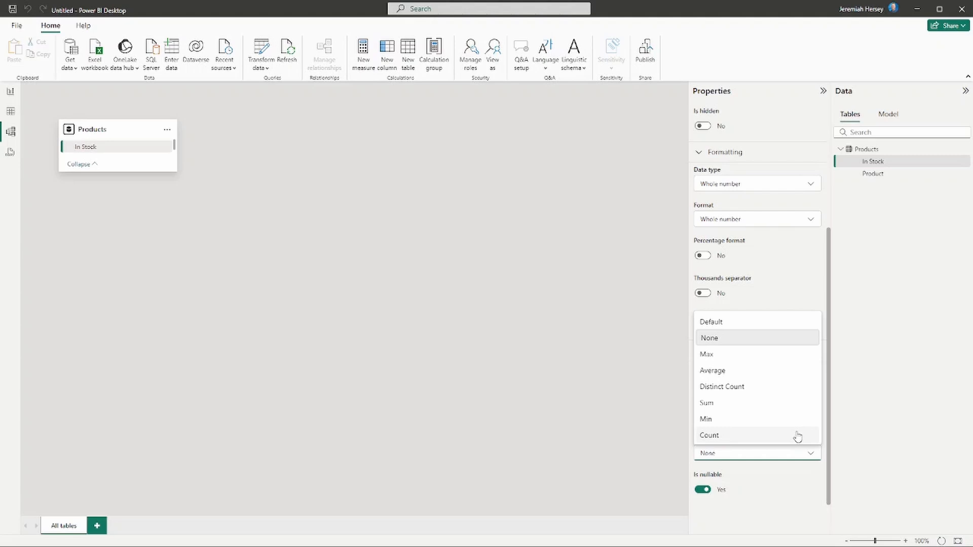
pyautogui.moveTo(755, 361)
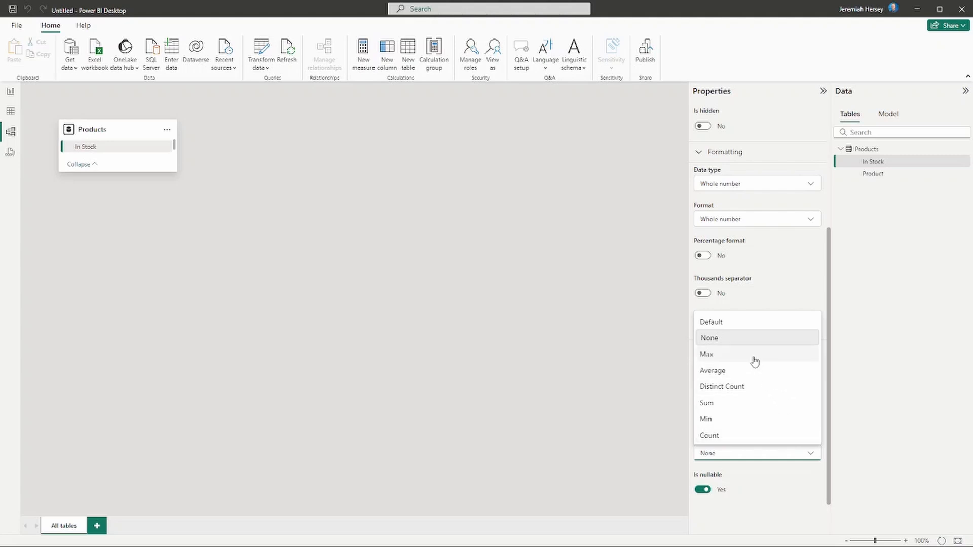
pyautogui.moveTo(751, 410)
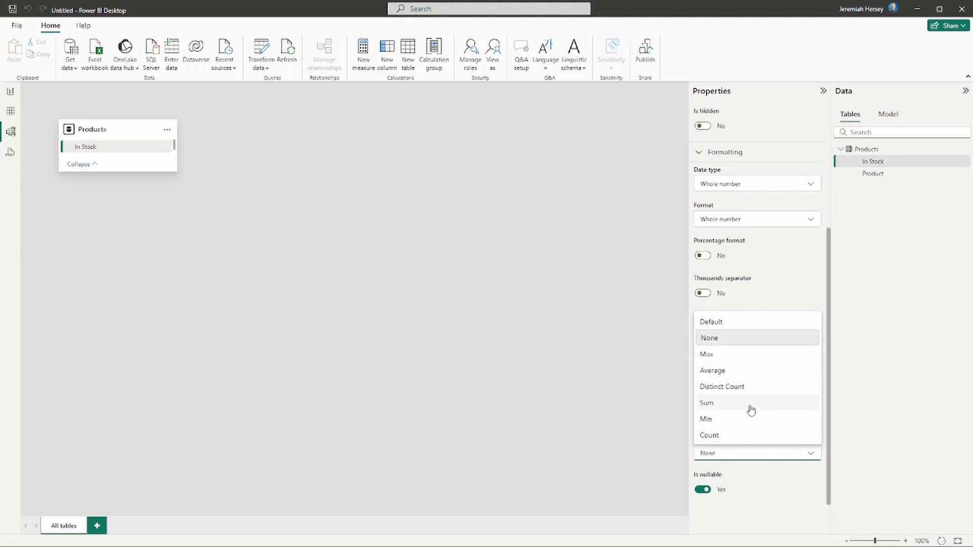
pyautogui.moveTo(755, 435)
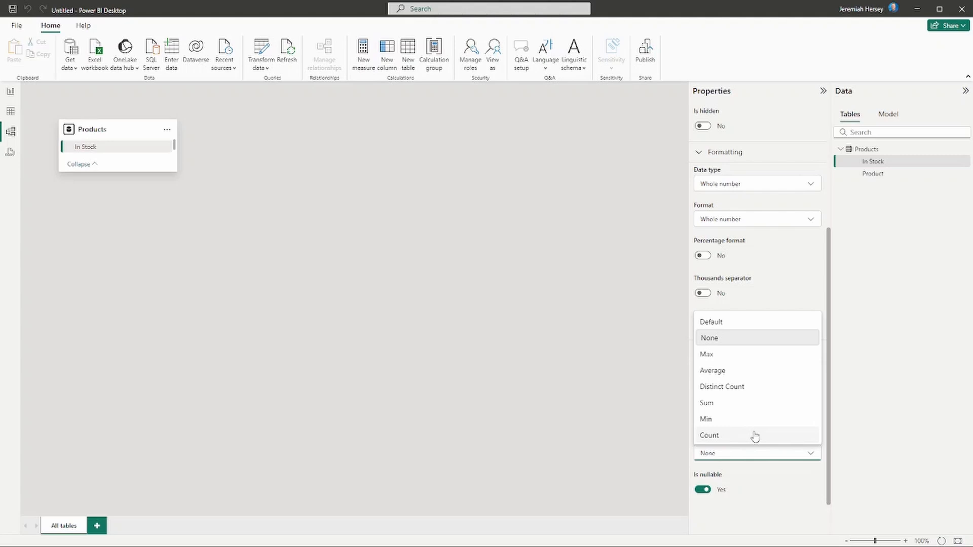
pyautogui.moveTo(735, 346)
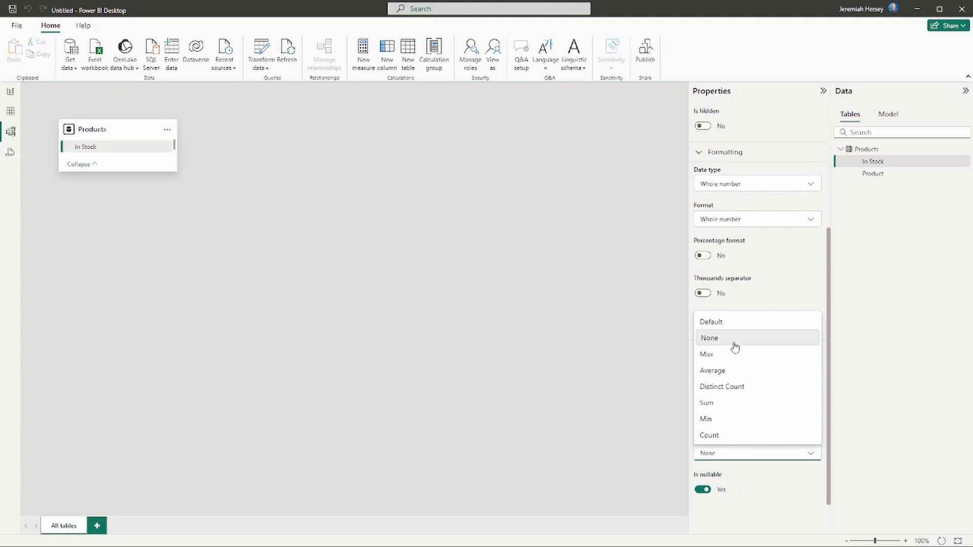
pyautogui.click(709, 338)
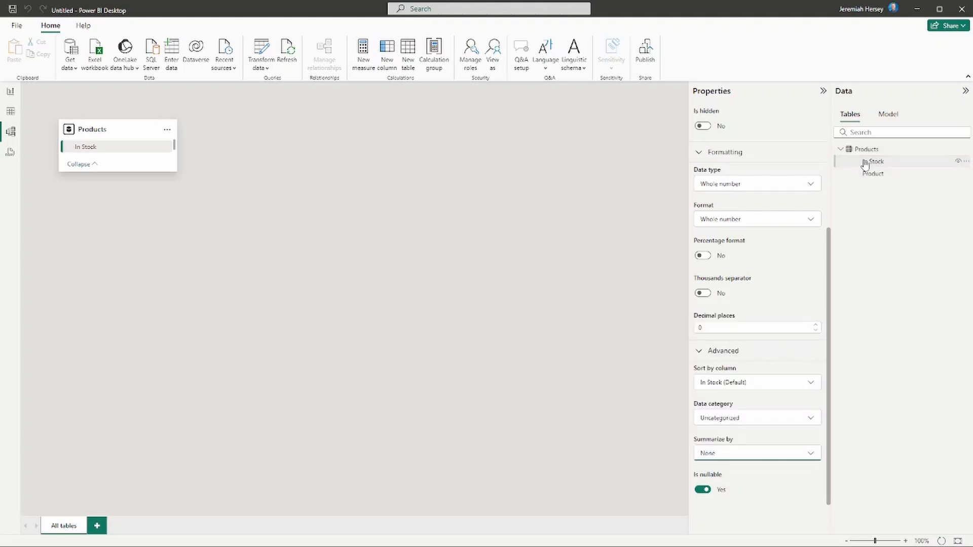
pyautogui.moveTo(873, 162)
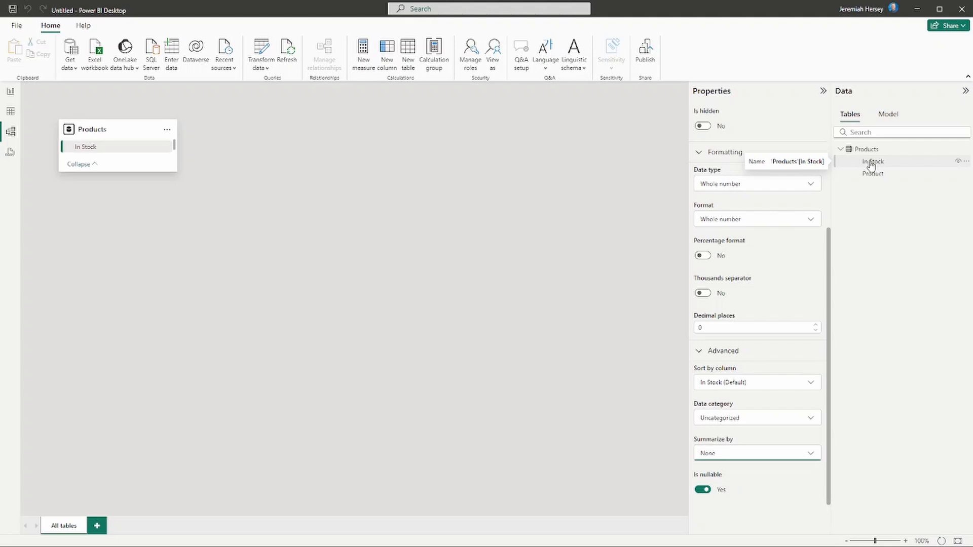
pyautogui.moveTo(869, 166)
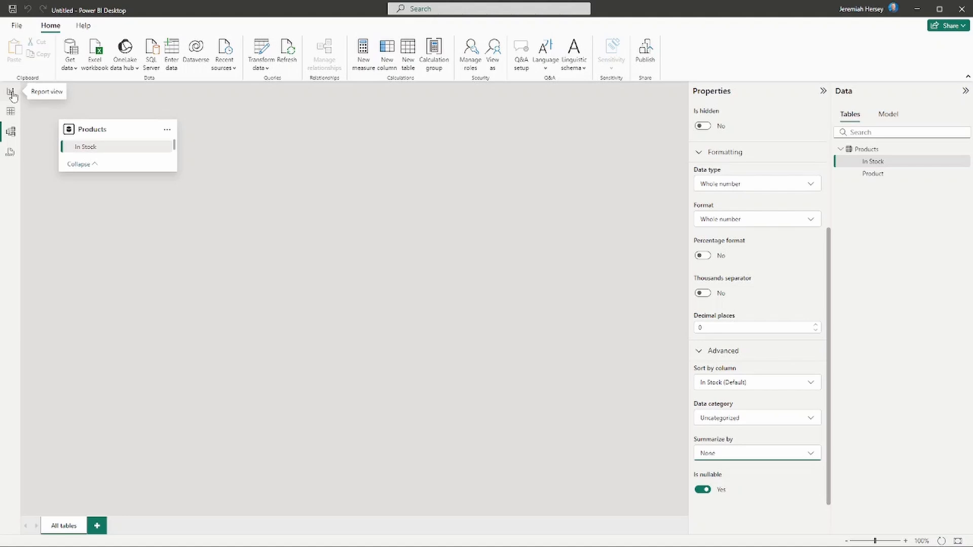
# Return to Report view and add In Stock to the table visual, showing values 1–8.
pyautogui.click(10, 92)
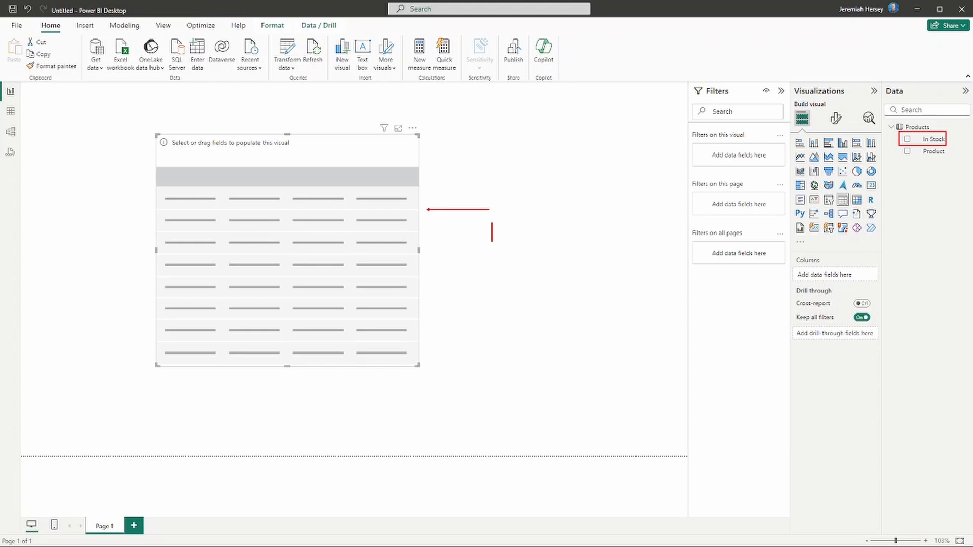
pyautogui.write('10')
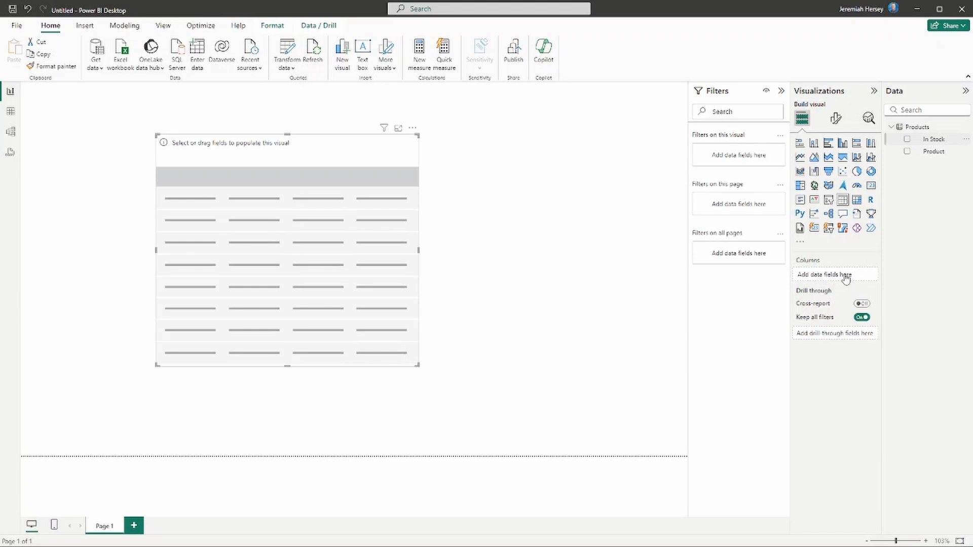
pyautogui.click(907, 139)
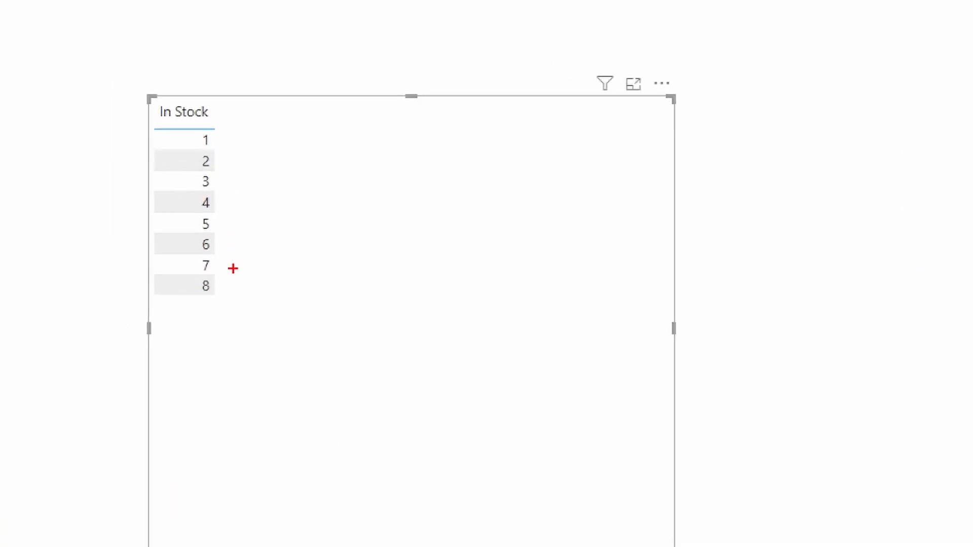
pyautogui.moveTo(242, 278)
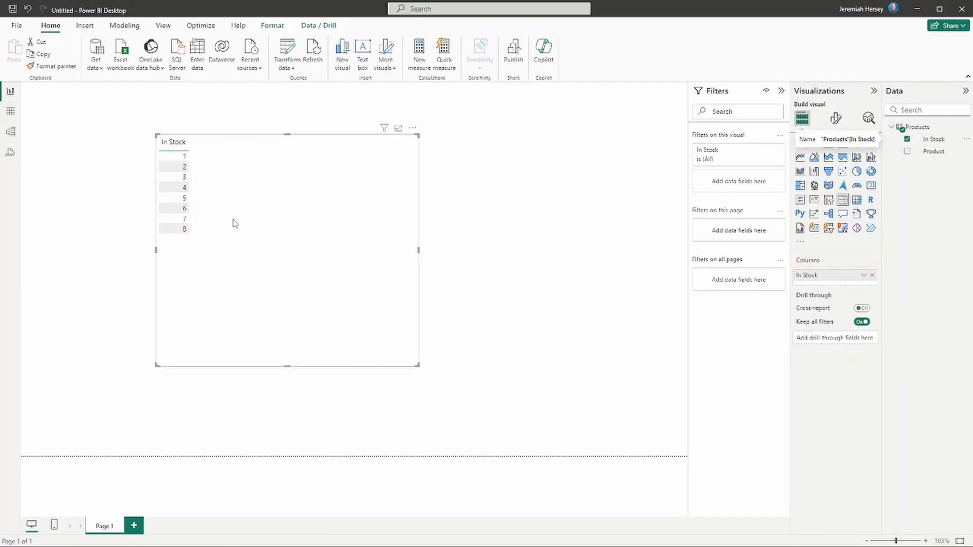
pyautogui.moveTo(301, 220)
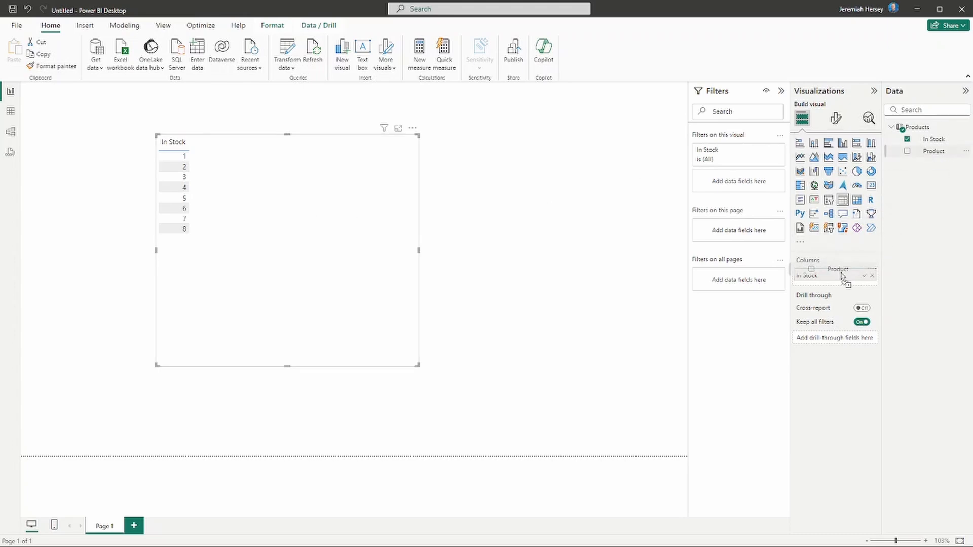
# Add Product to the table visual, listing ten products with their In Stock counts.
pyautogui.click(907, 151)
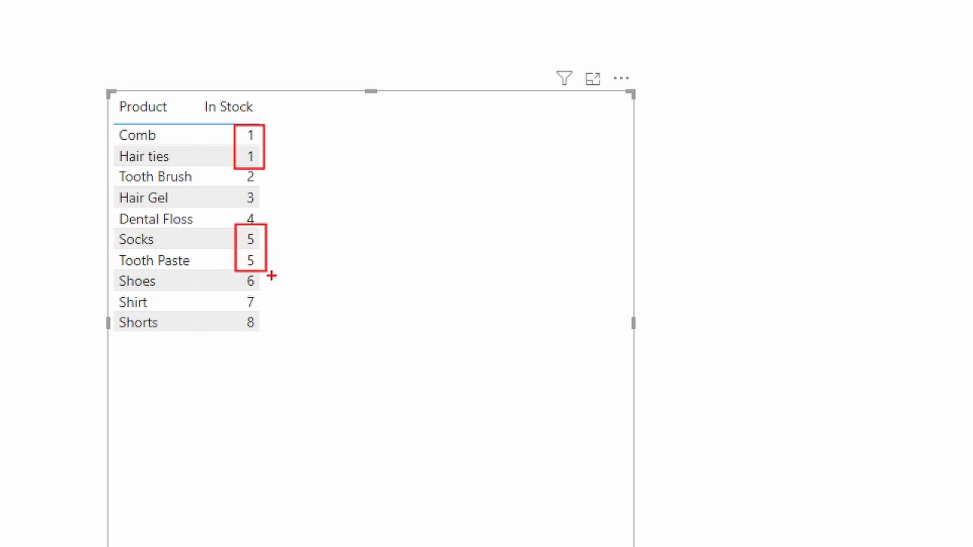
pyautogui.moveTo(345, 168)
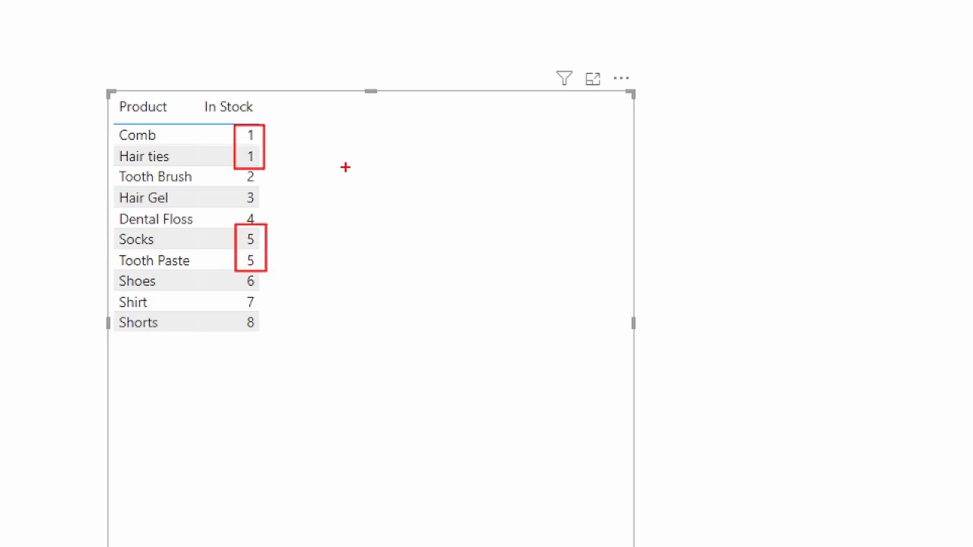
pyautogui.moveTo(194, 95)
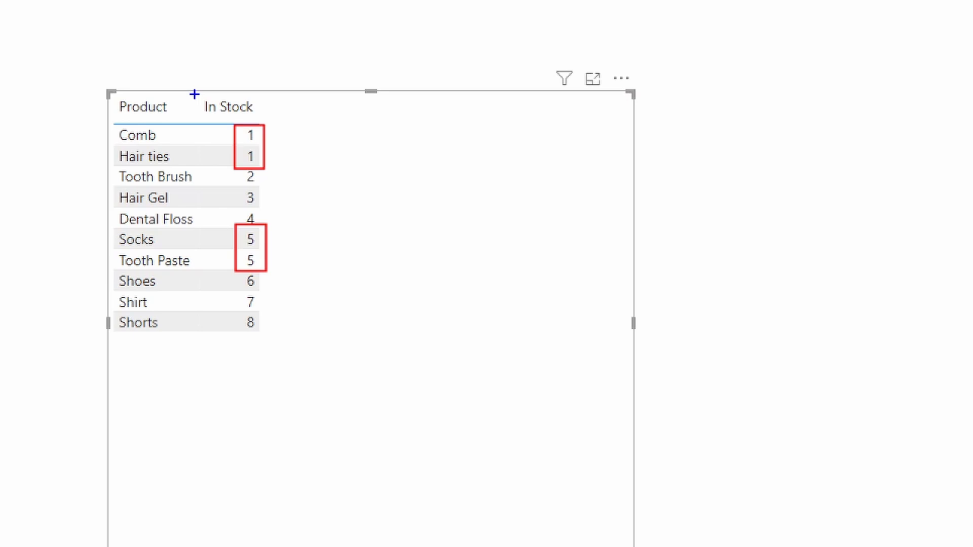
pyautogui.click(227, 107)
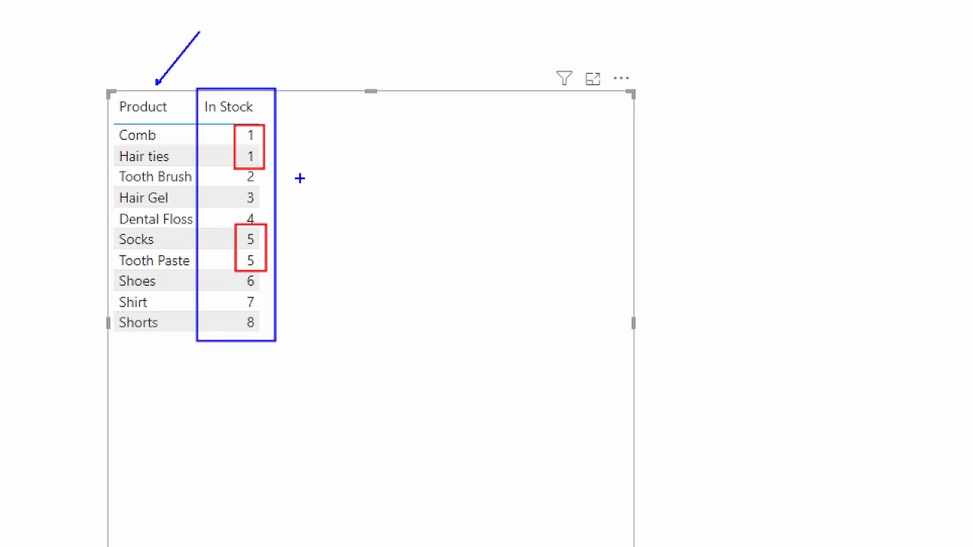
pyautogui.moveTo(301, 152)
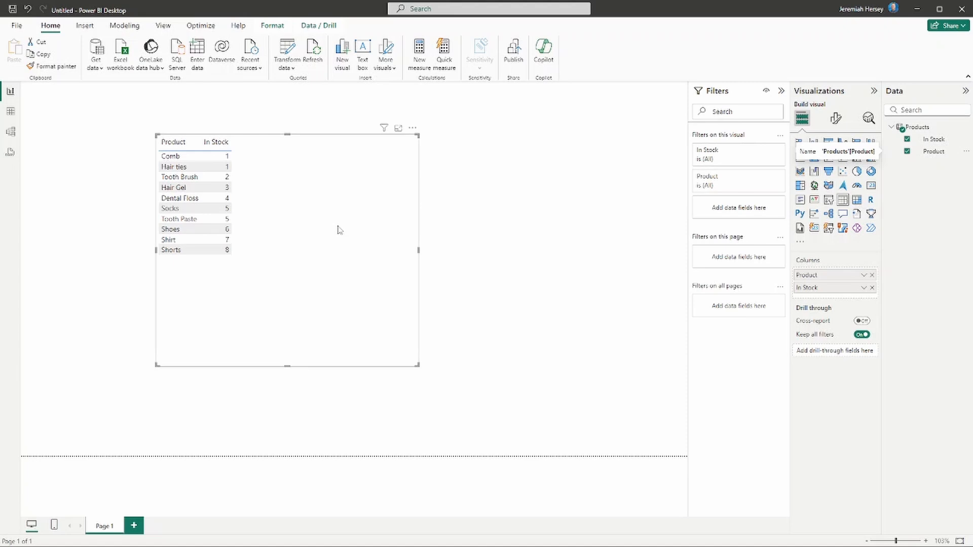
pyautogui.moveTo(349, 226)
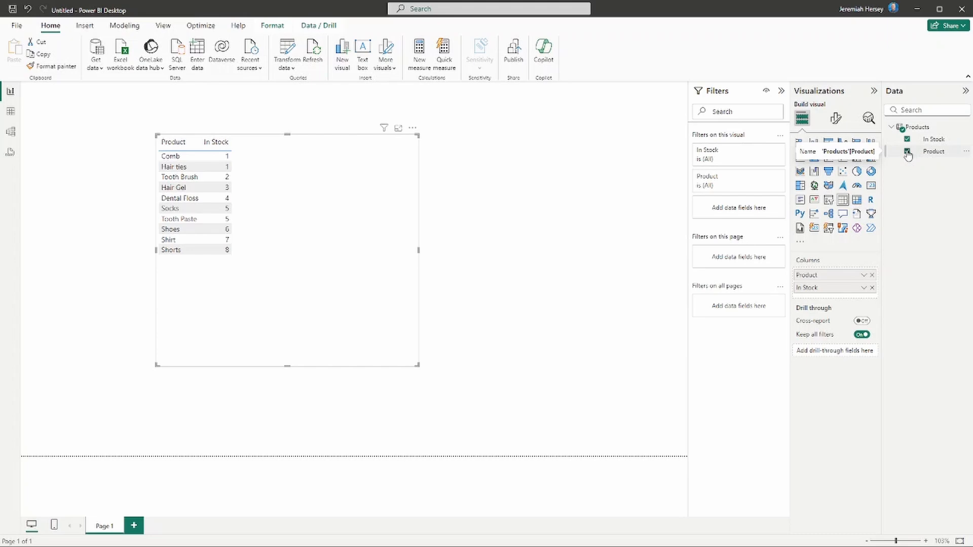
# Remove Product from the table visual, then return to Model view.
pyautogui.click(907, 152)
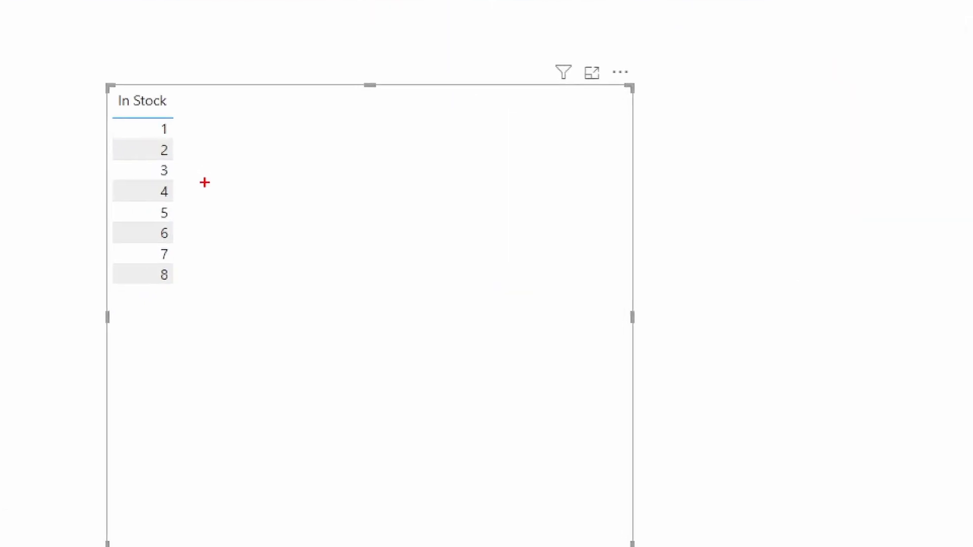
pyautogui.moveTo(107, 89)
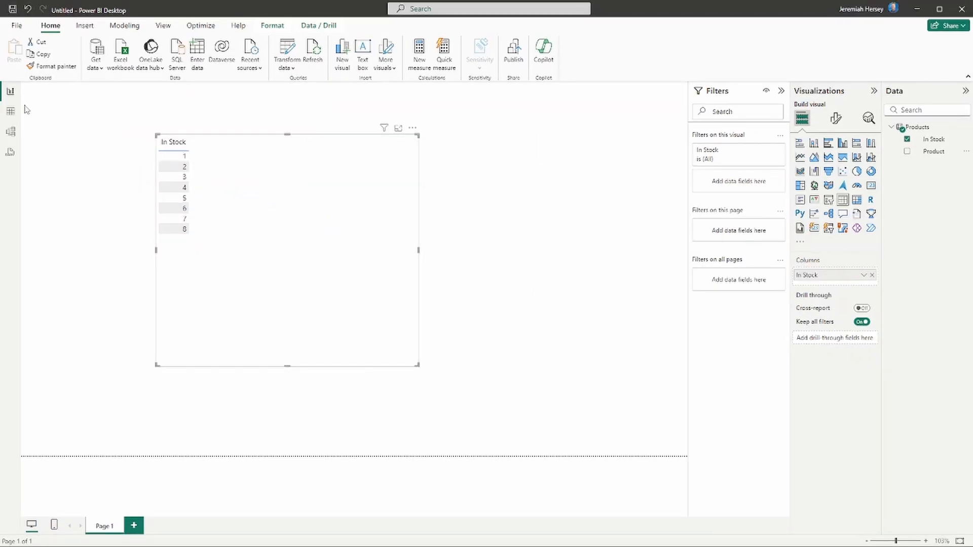
pyautogui.click(10, 131)
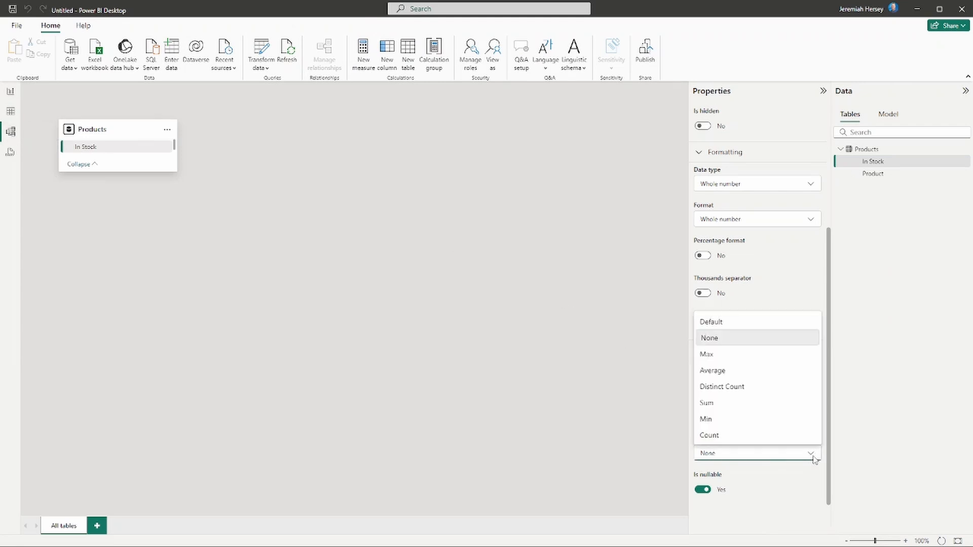
pyautogui.moveTo(686, 401)
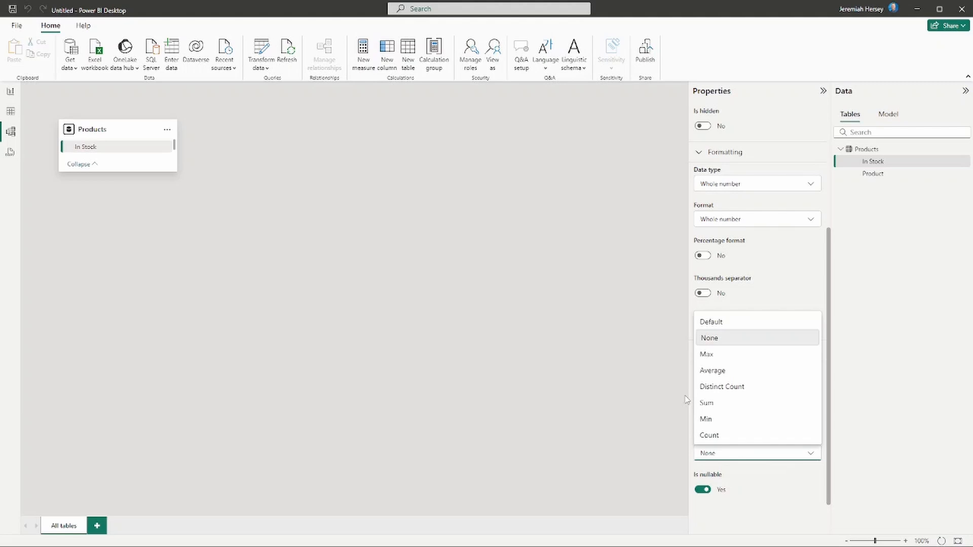
pyautogui.moveTo(721, 403)
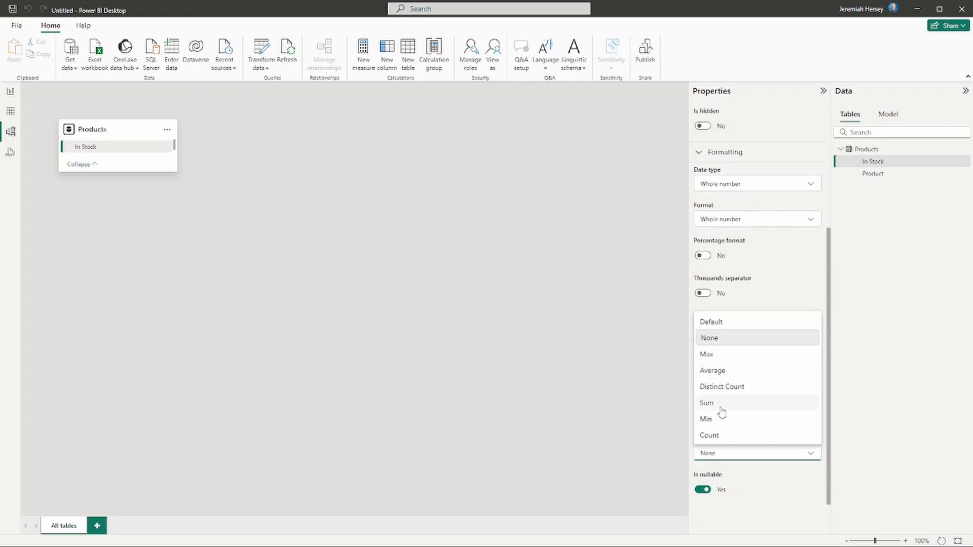
pyautogui.moveTo(720, 427)
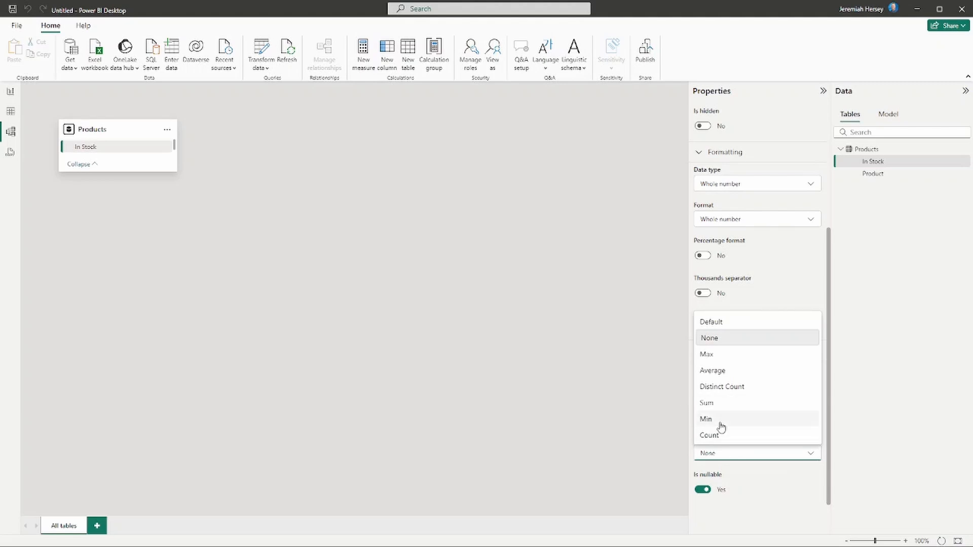
pyautogui.moveTo(718, 404)
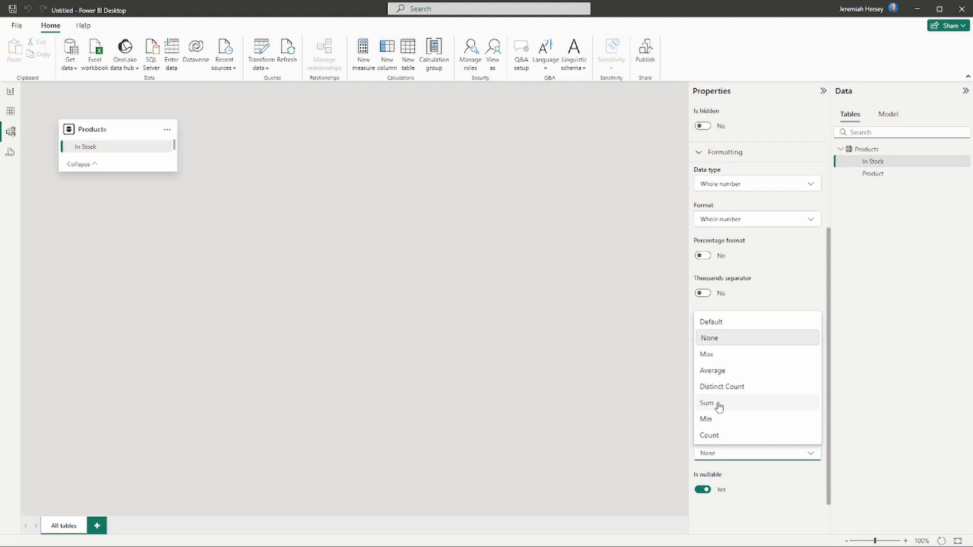
# Set the In Stock column's Summarize by to Sum.
pyautogui.click(710, 338)
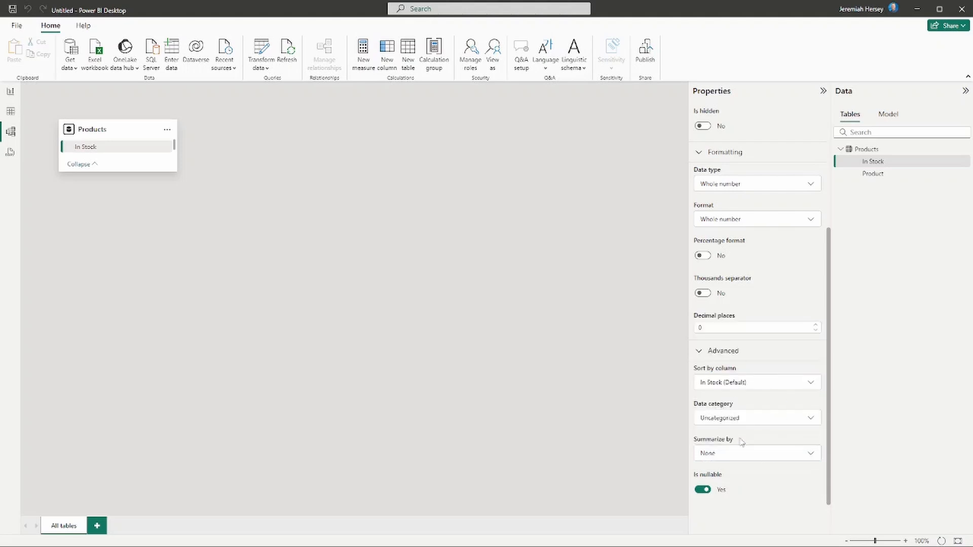
pyautogui.click(755, 454)
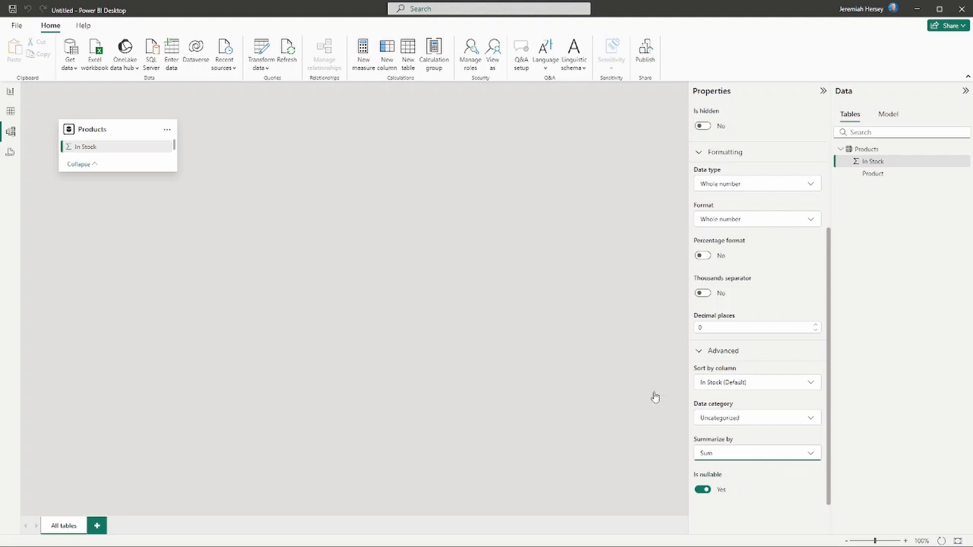
pyautogui.moveTo(10, 92)
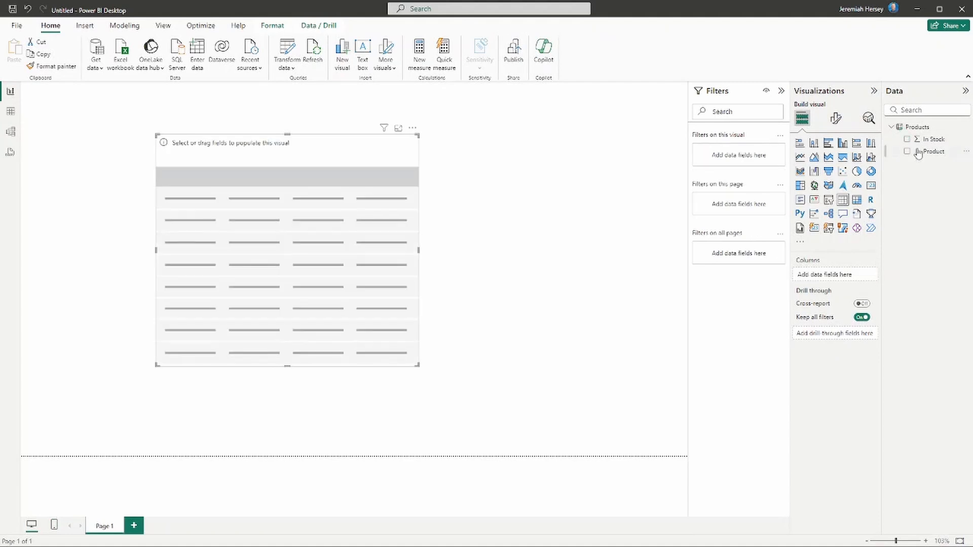
# Add In Stock to the table visual as Sum of In Stock (42) and open its settings.
pyautogui.click(907, 139)
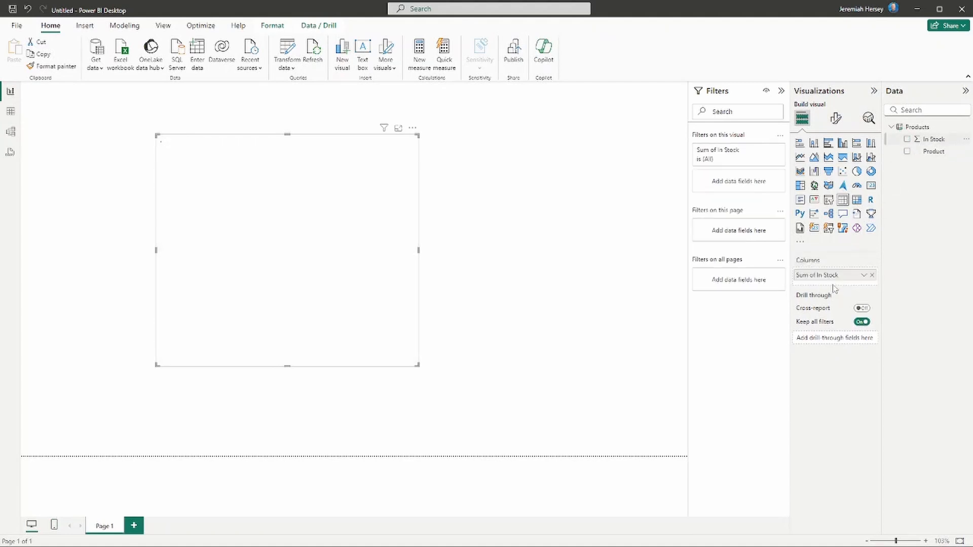
pyautogui.click(907, 139)
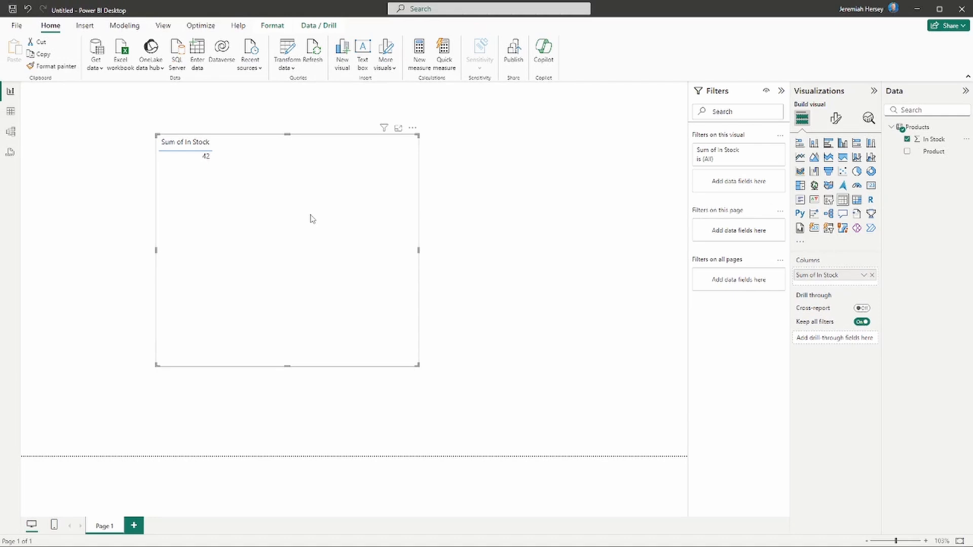
pyautogui.moveTo(934, 139)
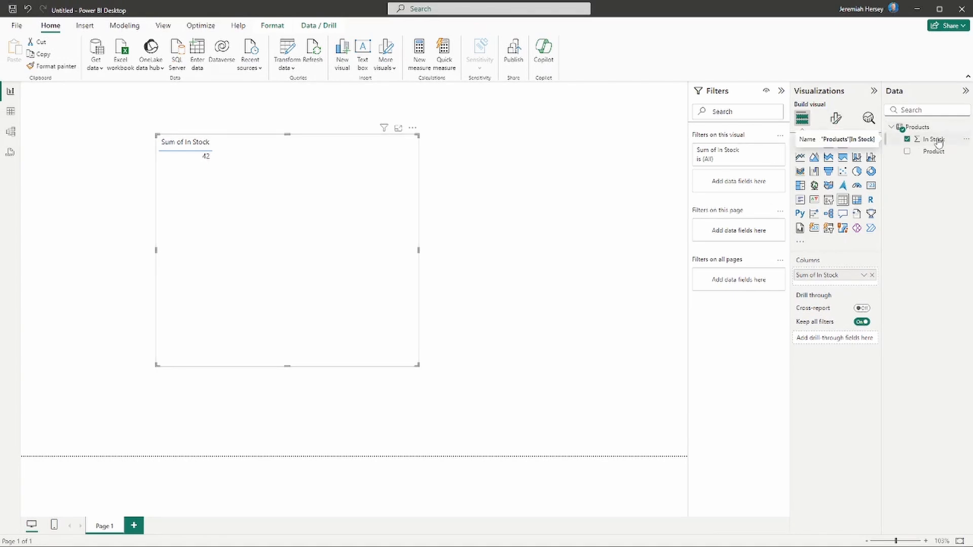
pyautogui.click(932, 139)
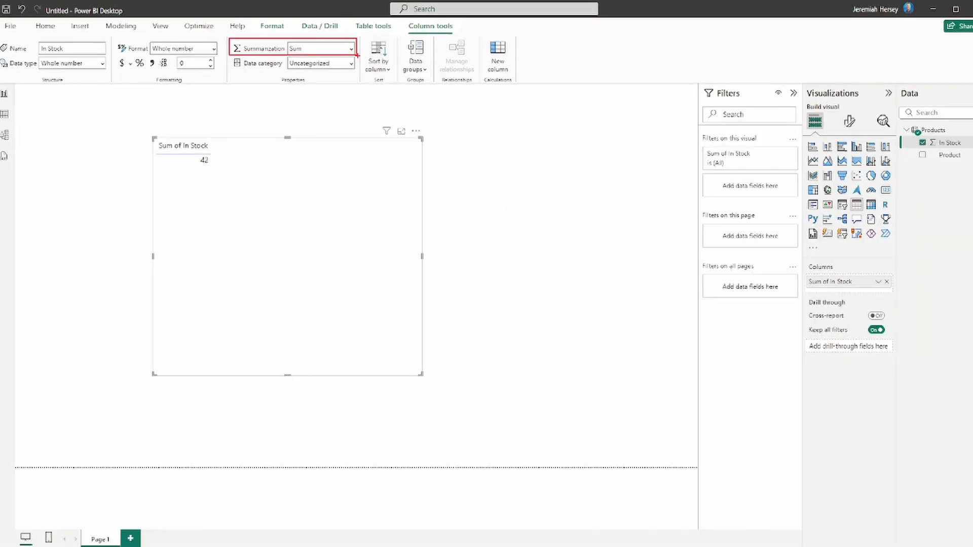
# Set In Stock's summarization to Count and remove it from the table visual.
pyautogui.click(350, 48)
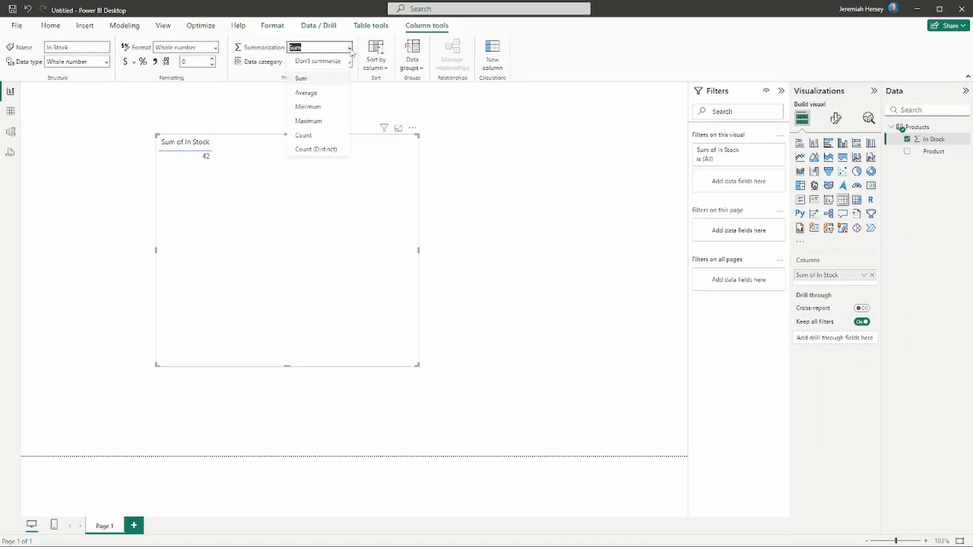
pyautogui.moveTo(320, 138)
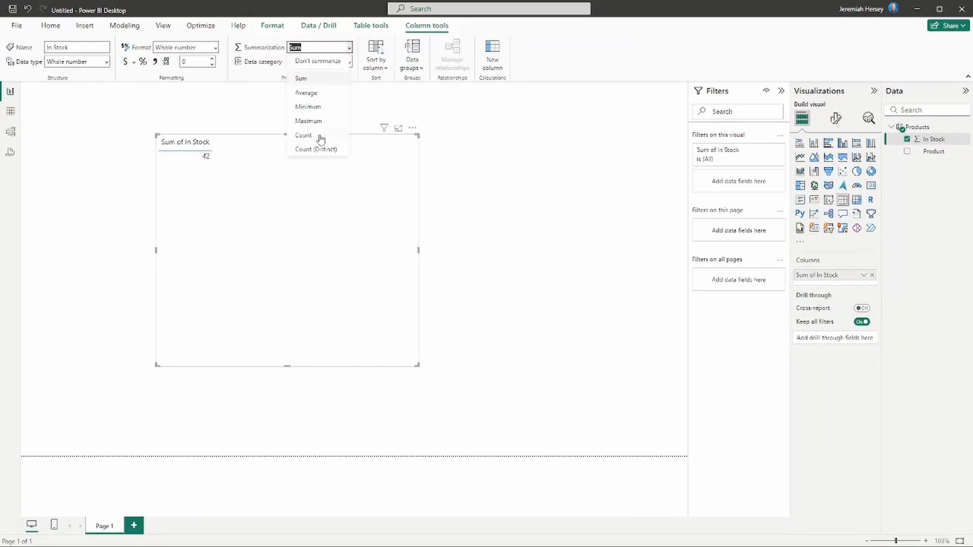
pyautogui.click(304, 136)
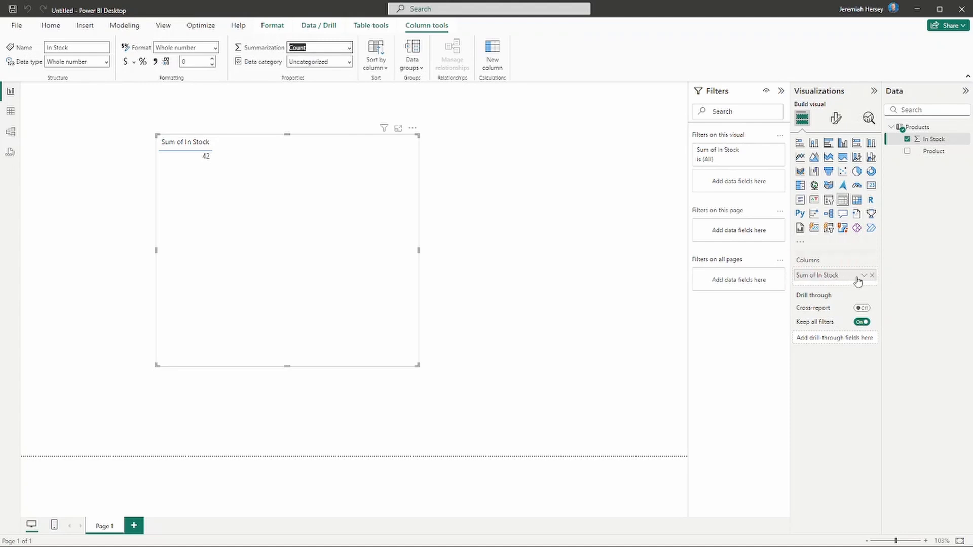
pyautogui.click(872, 275)
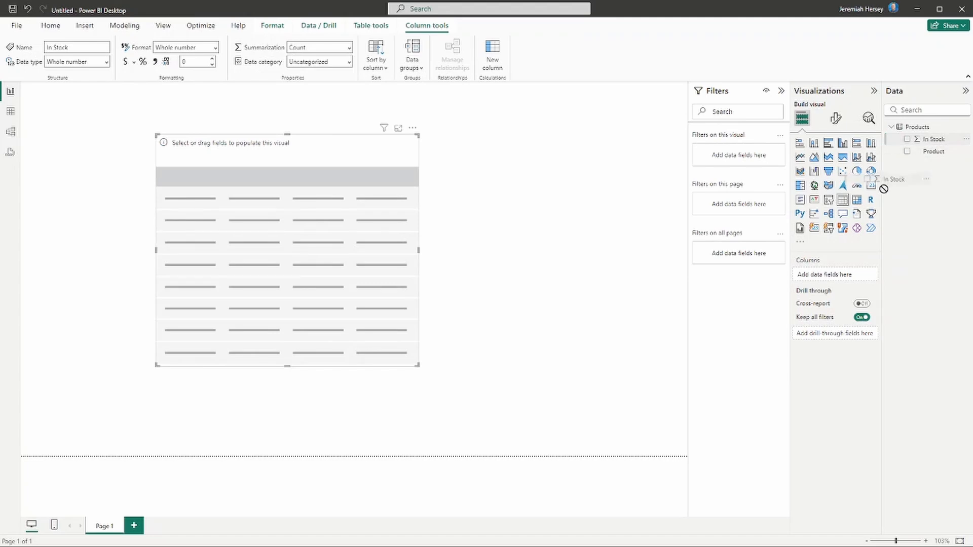
pyautogui.click(908, 139)
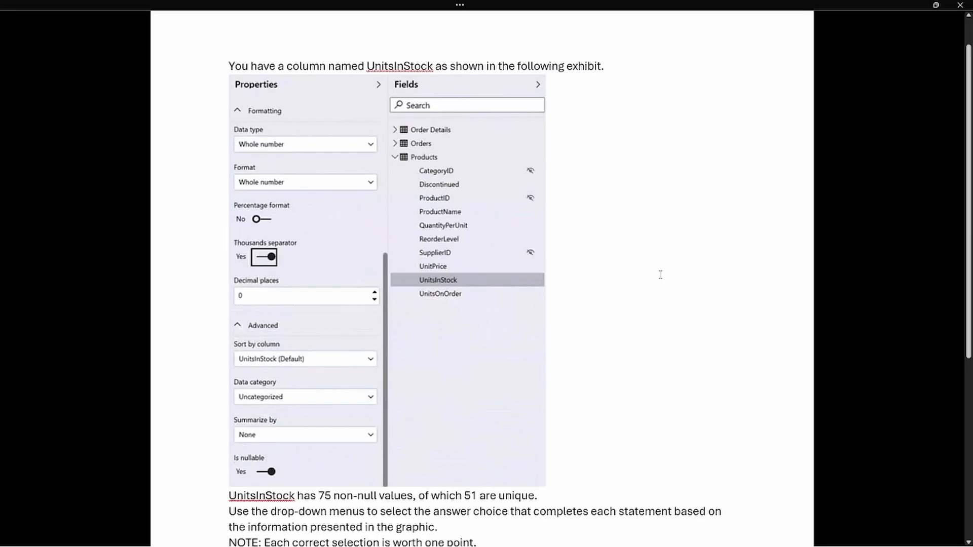
# Box Summarize by: None and the 75 non-null, 51 unique sentence in red.
pyautogui.scroll(-3)
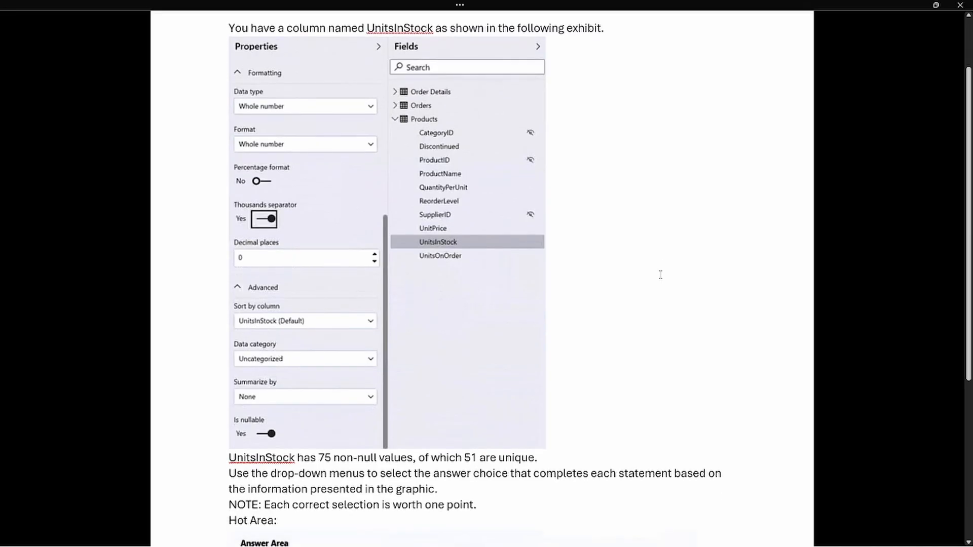
pyautogui.scroll(-3)
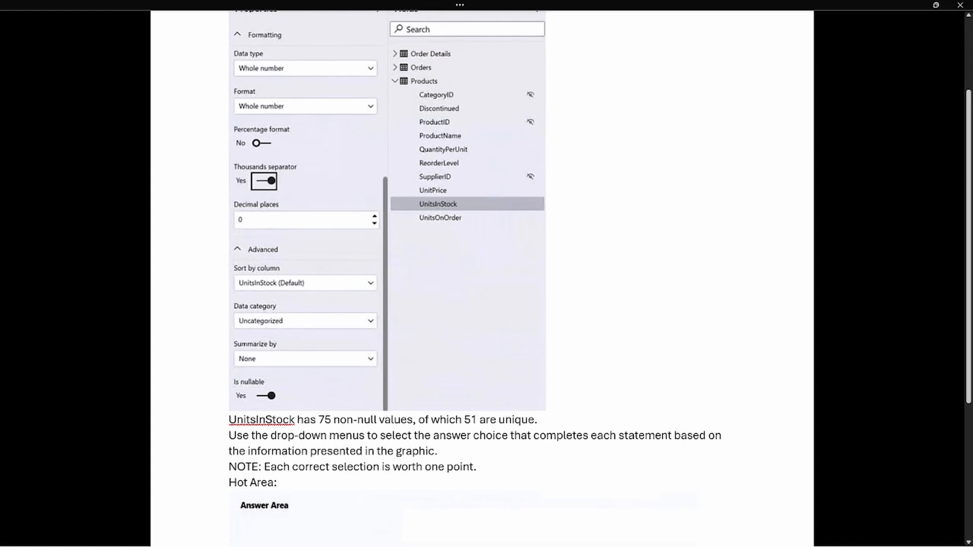
pyautogui.click(305, 359)
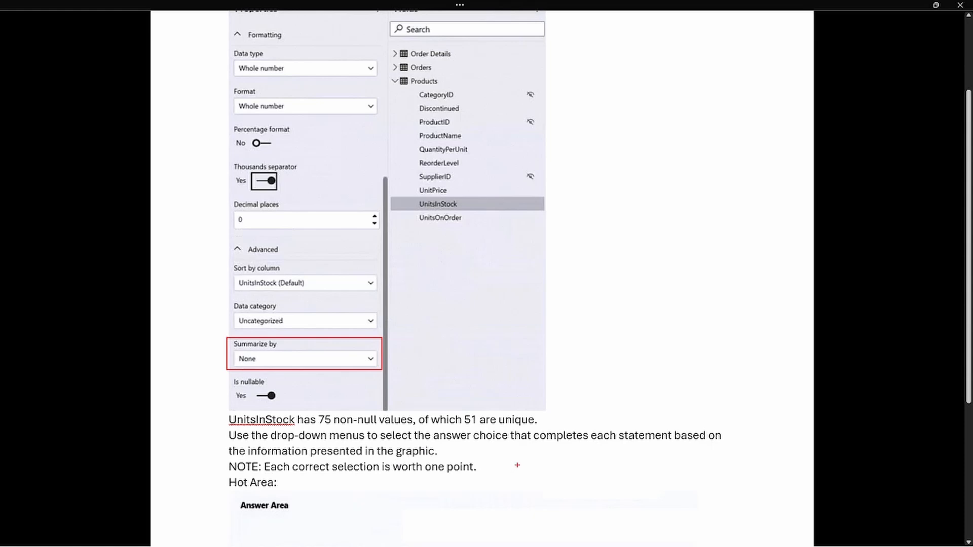
pyautogui.moveTo(561, 468)
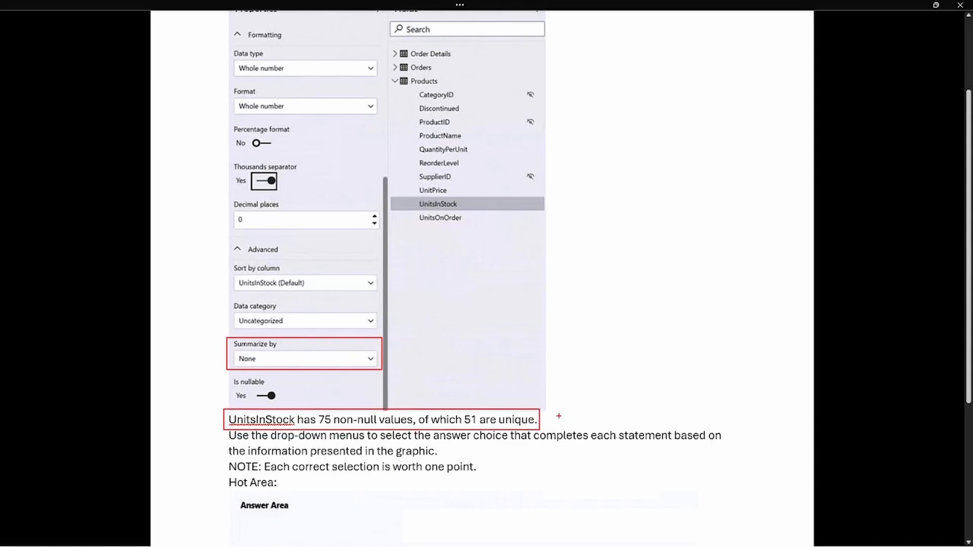
pyautogui.scroll(-3)
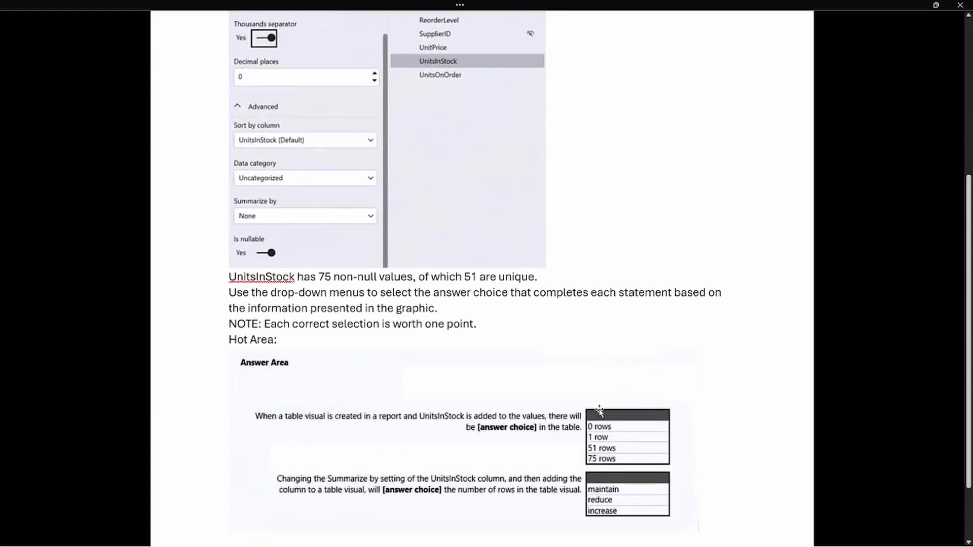
# Scroll down to bring the full answer area into view.
pyautogui.scroll(-3)
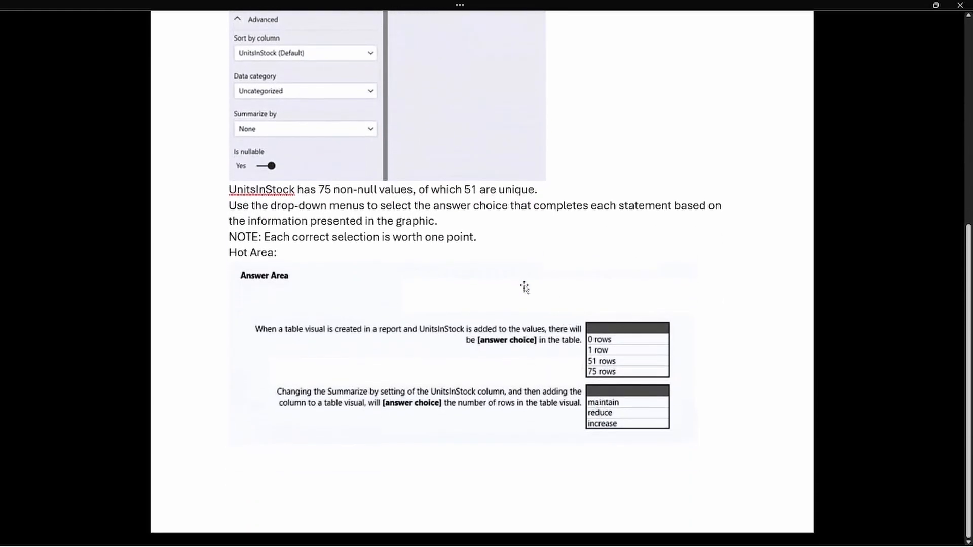
pyautogui.moveTo(430, 434)
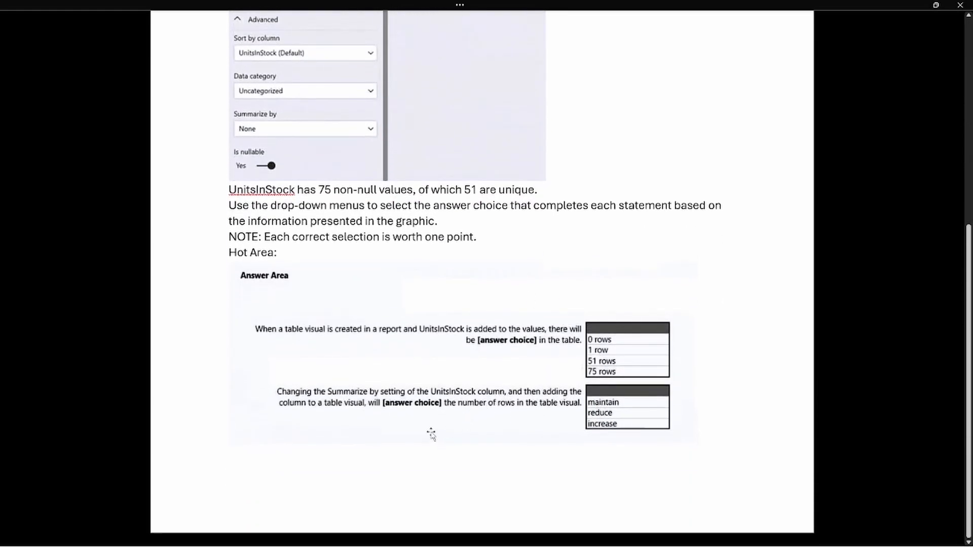
pyautogui.moveTo(487, 281)
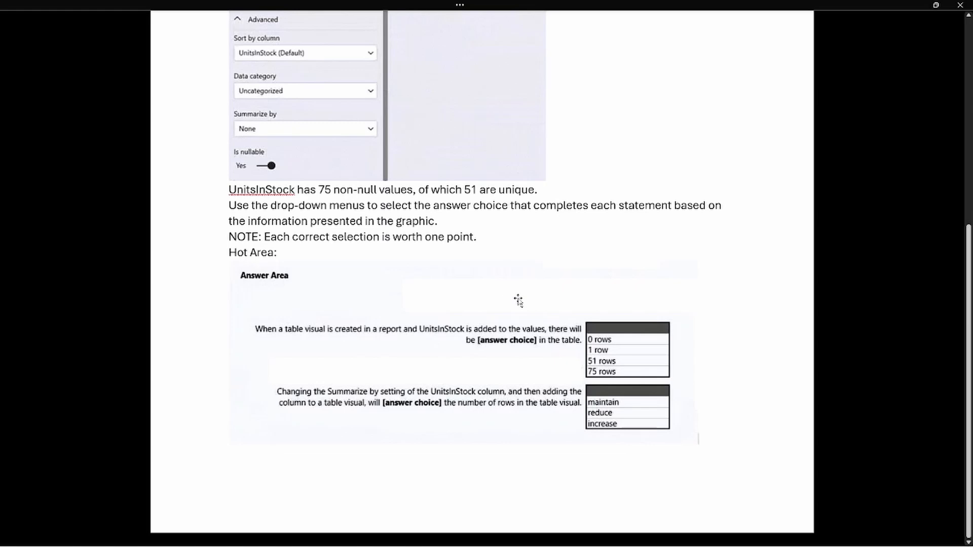
pyautogui.moveTo(684, 313)
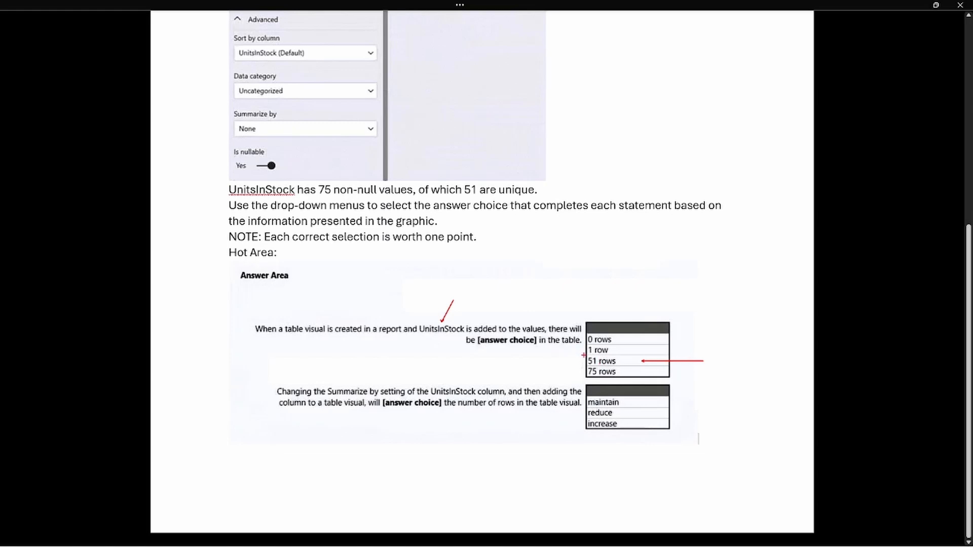
# Box '51 rows' and 'reduce' in red, and note 'Sum, Min, Count' beside the second statement.
pyautogui.click(606, 361)
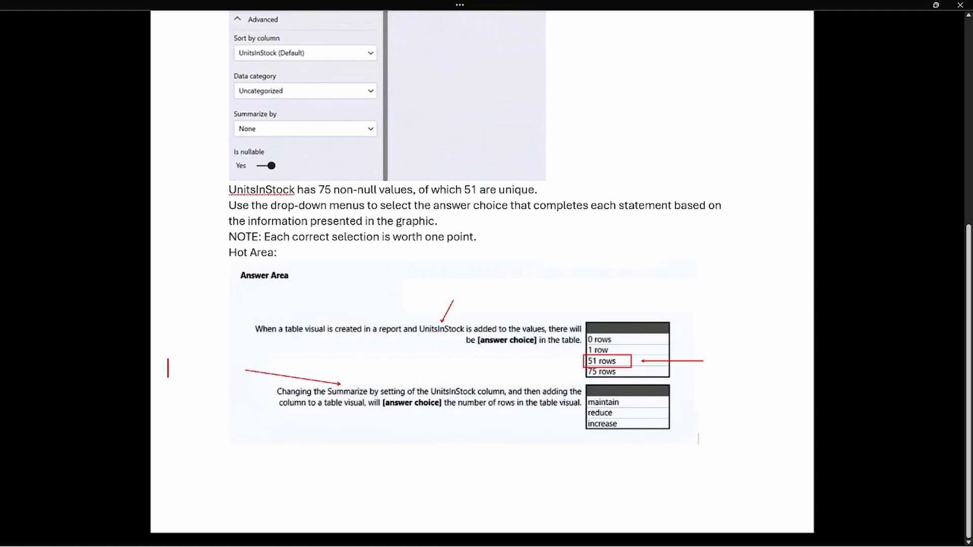
pyautogui.write('Sum')
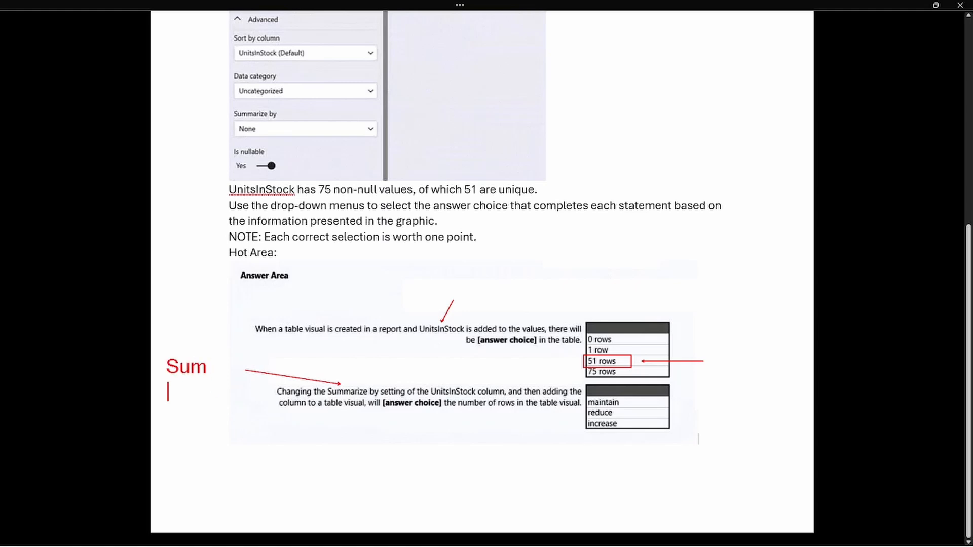
pyautogui.write('Min')
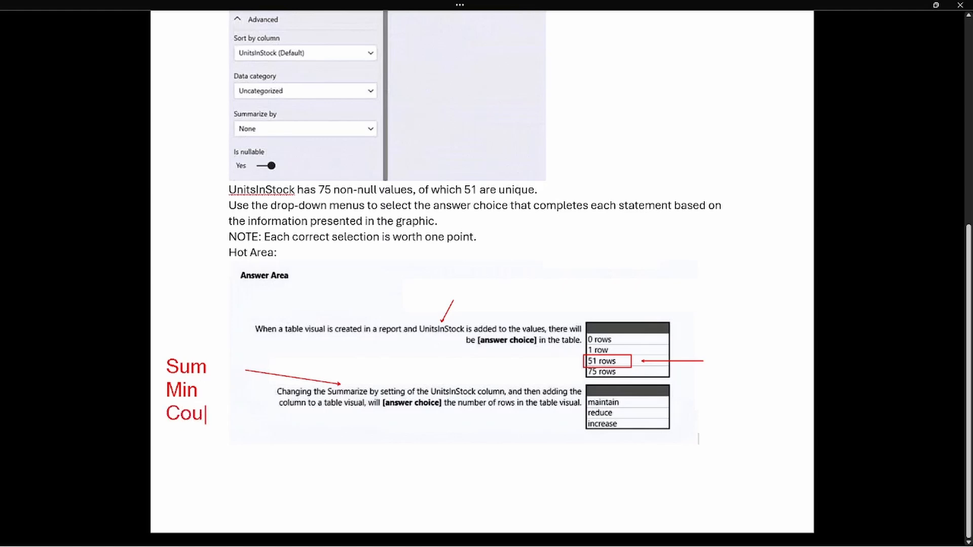
pyautogui.write('nt')
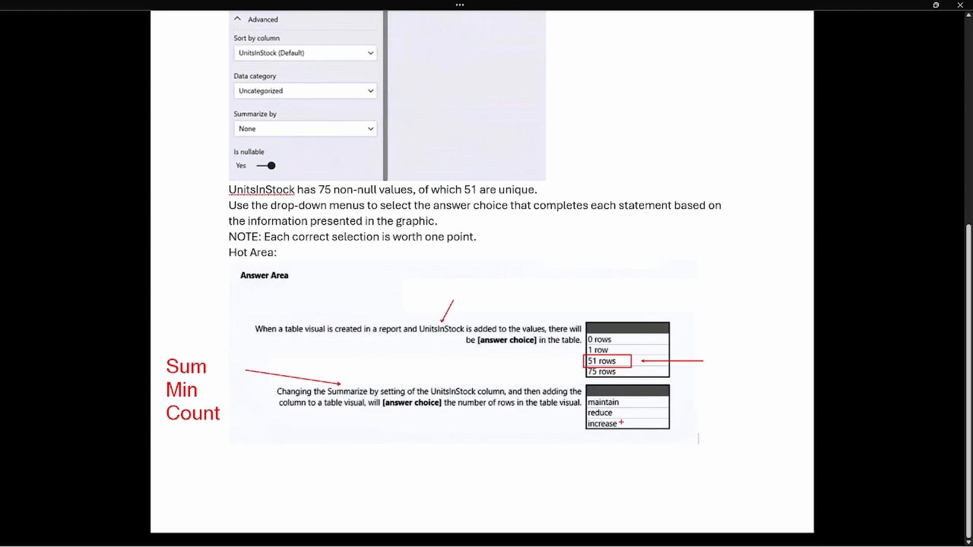
pyautogui.click(599, 412)
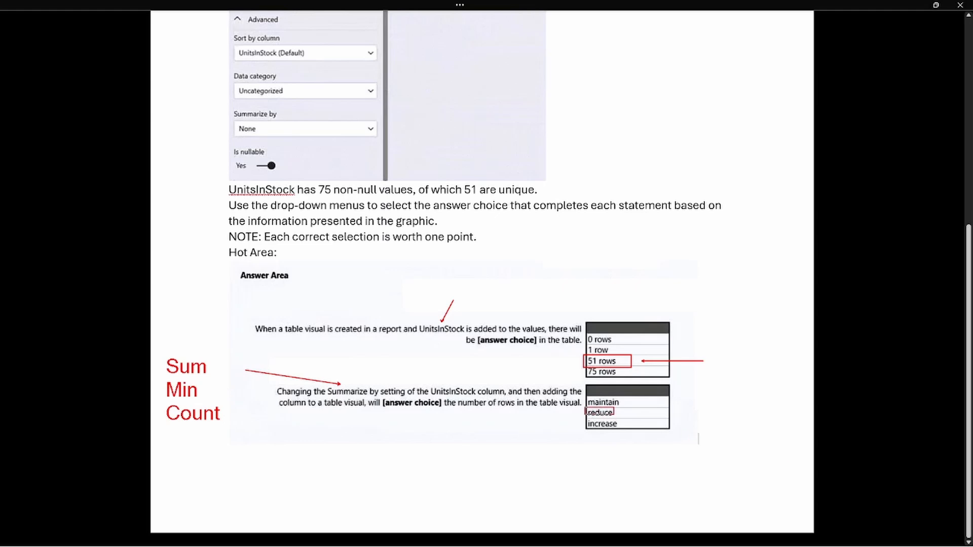
pyautogui.click(600, 412)
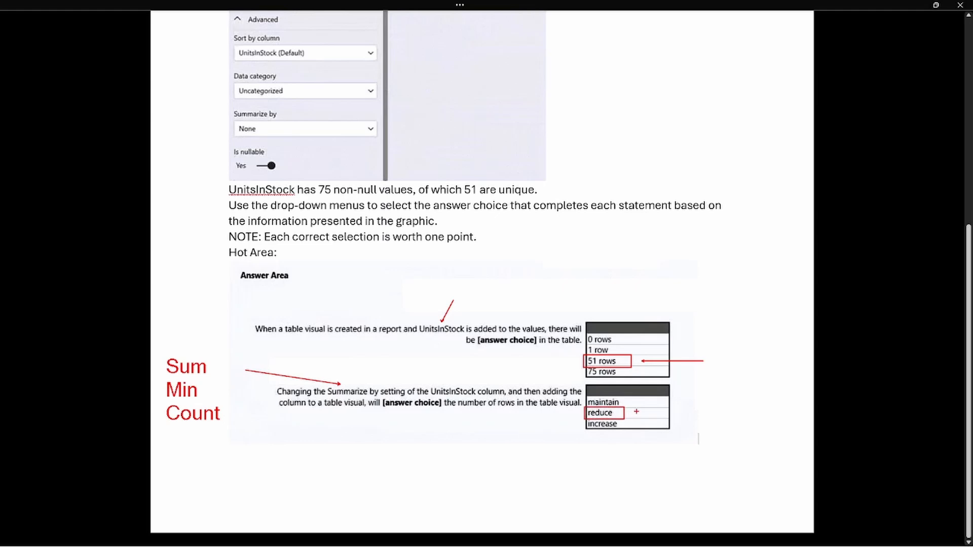